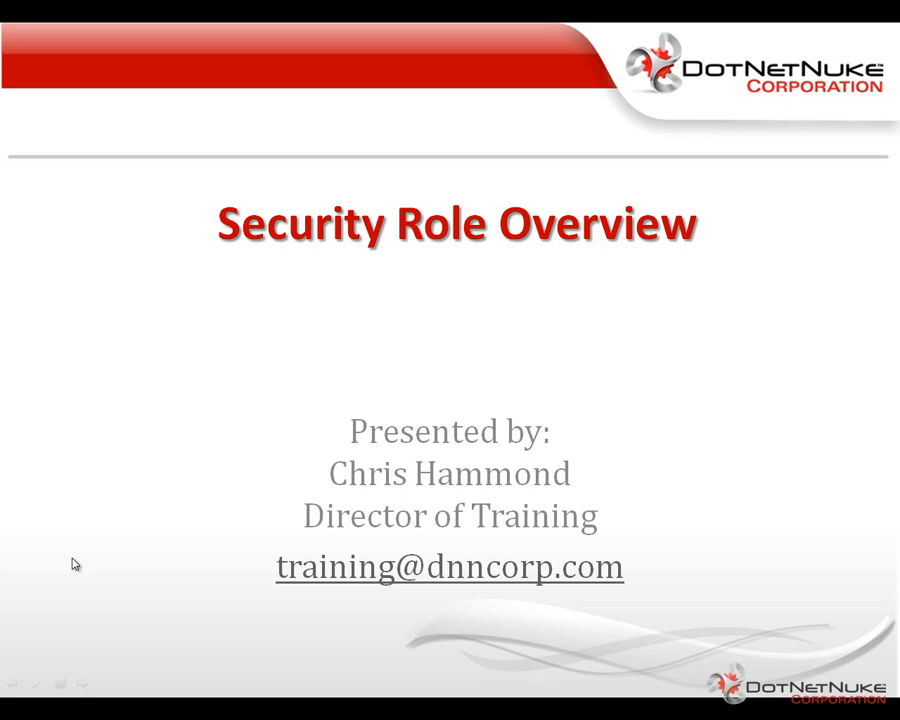
mouse_move(101, 569)
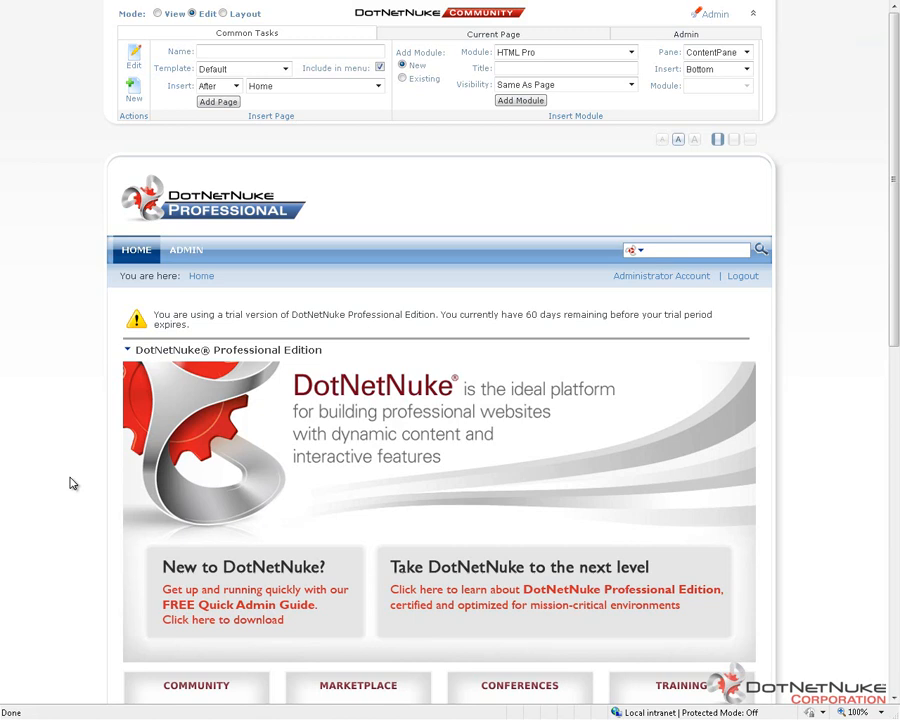
mouse_move(145, 378)
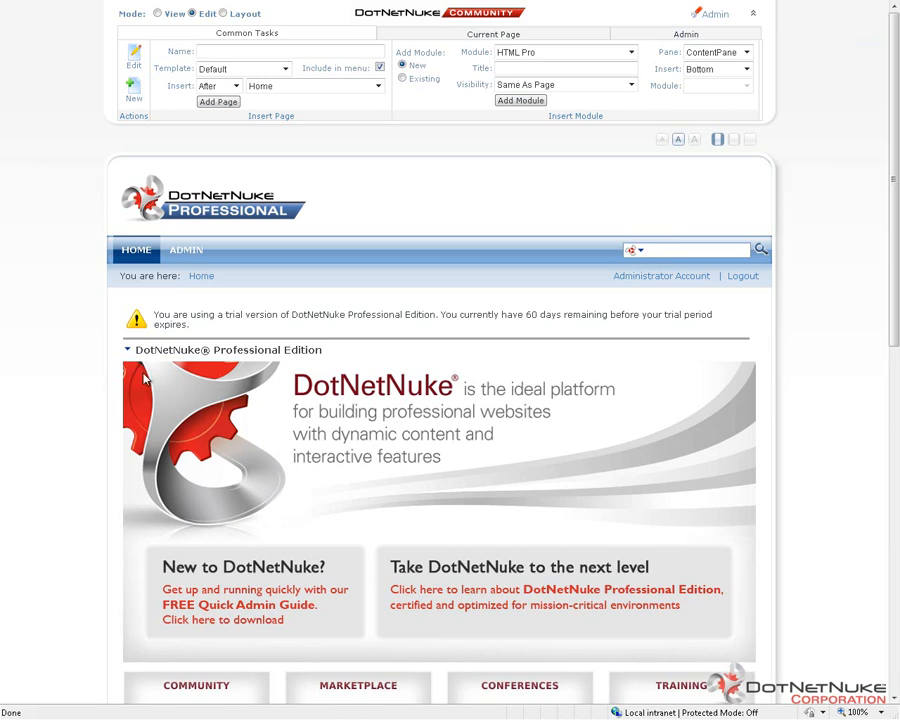
Go to Admin > Security Roles and review Administrators, Registered Users, Subscribers and Translator (en-US).
left_click(685, 33)
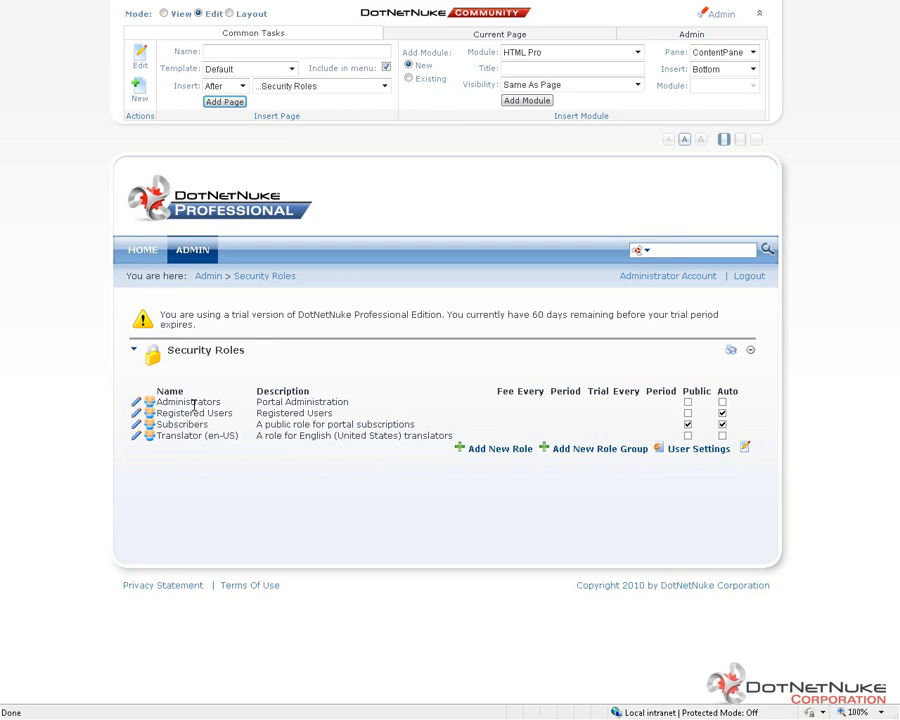
mouse_move(231, 428)
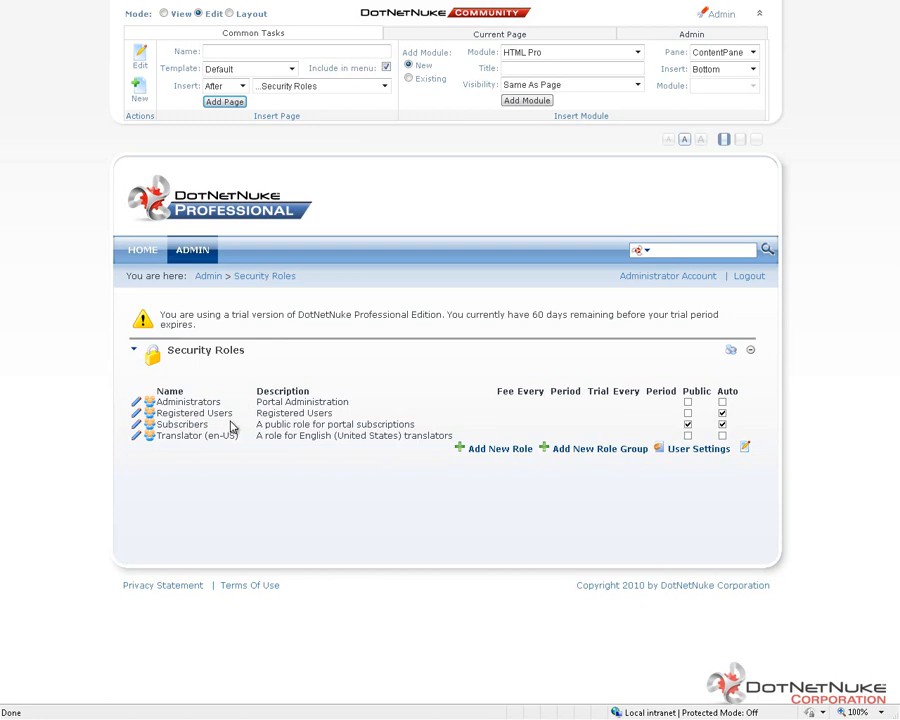
mouse_move(230, 420)
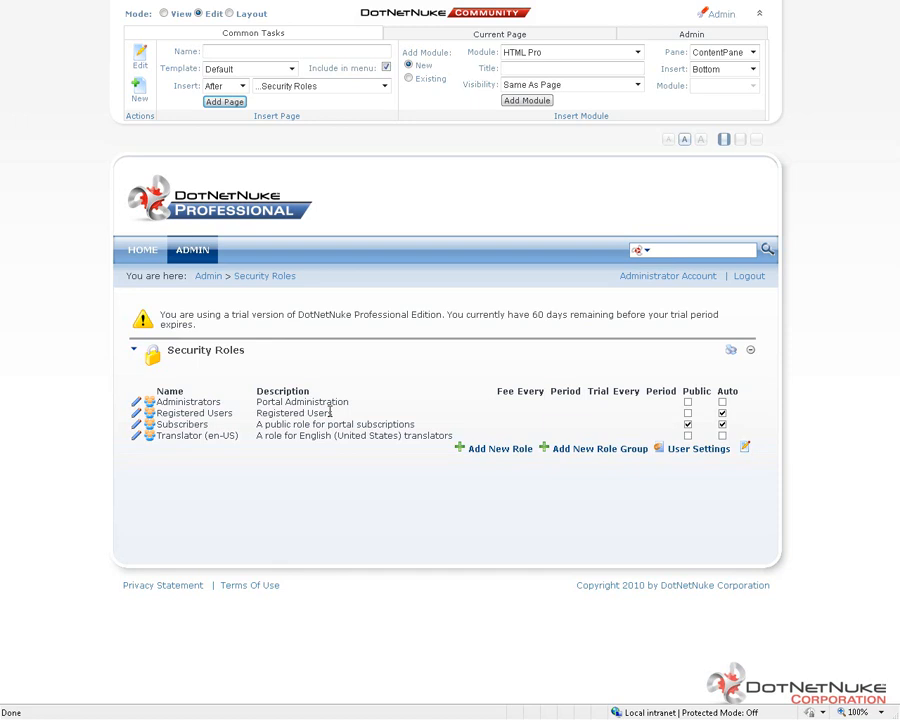
left_click(722, 413)
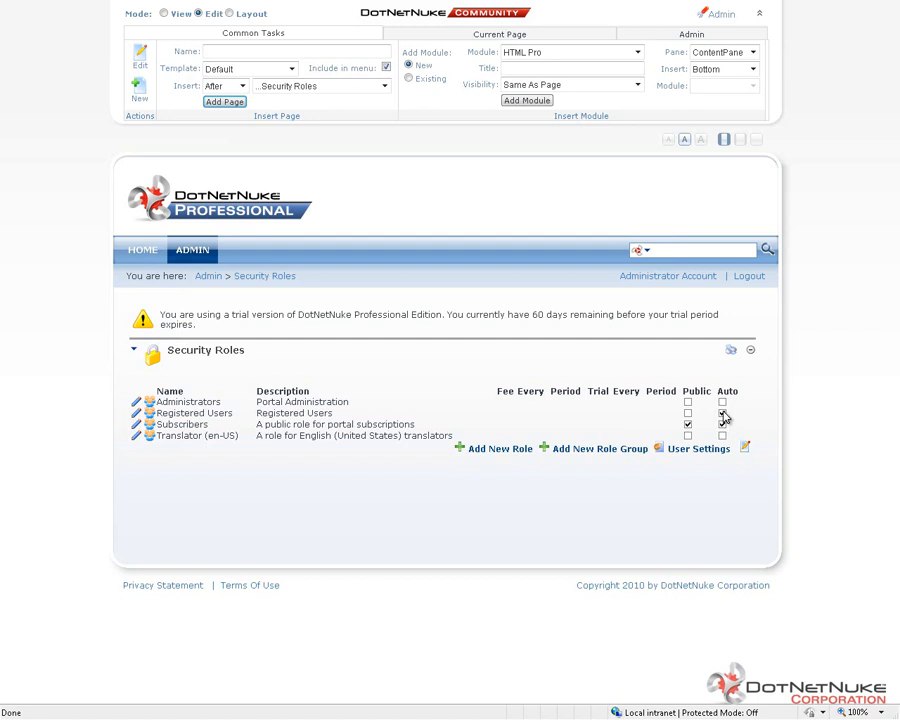
left_click(722, 413)
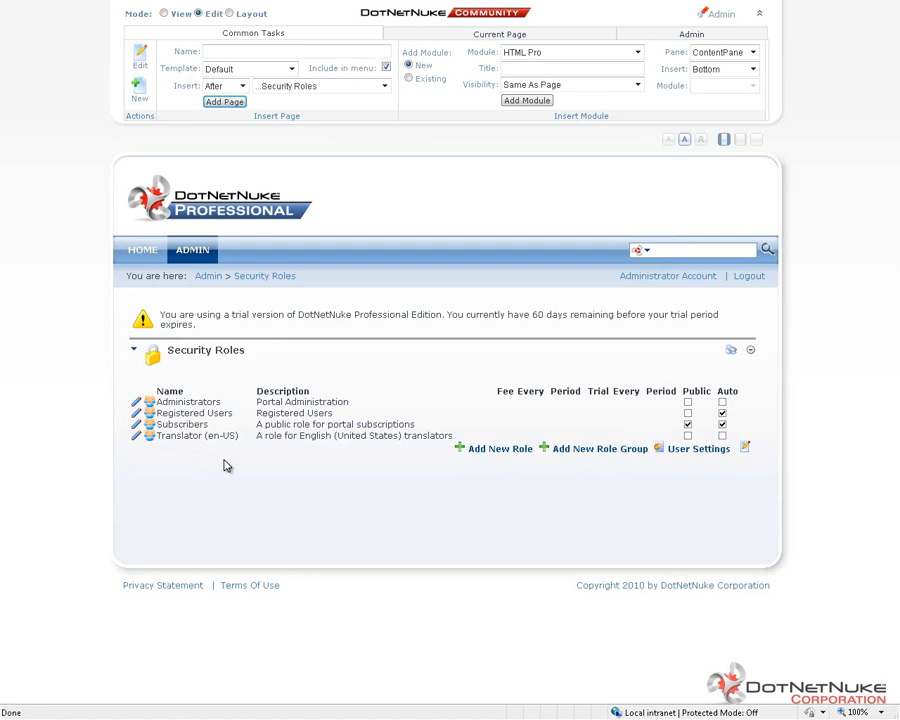
mouse_move(344, 460)
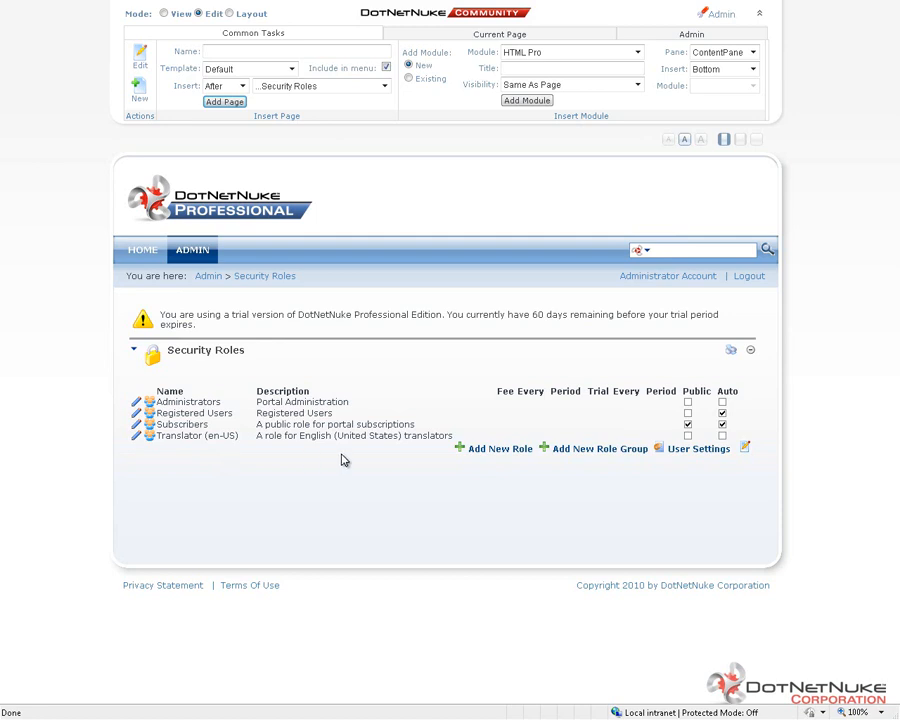
mouse_move(371, 494)
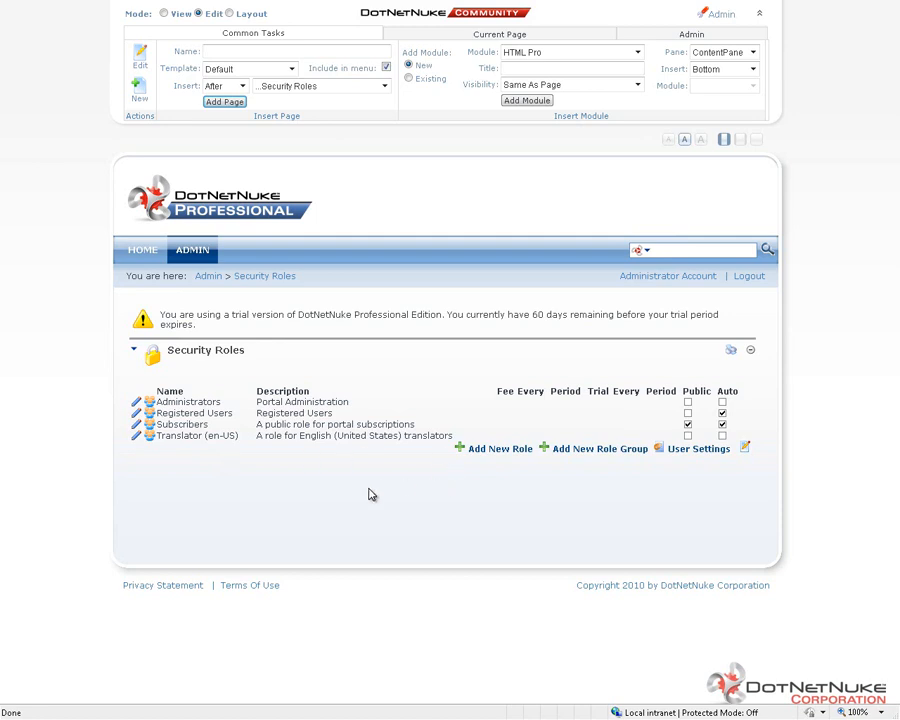
mouse_move(385, 483)
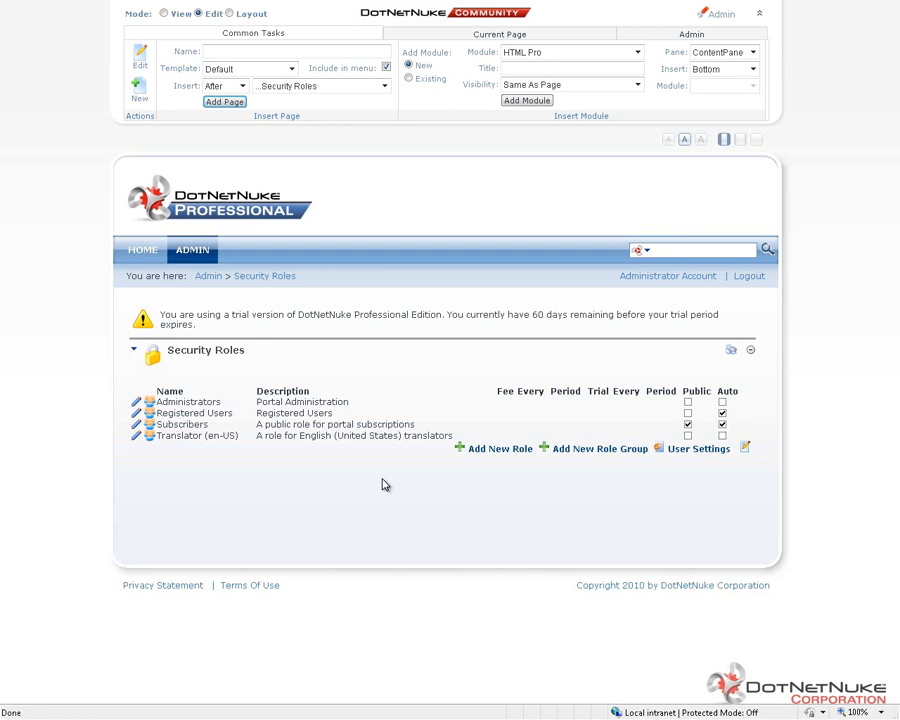
mouse_move(183, 366)
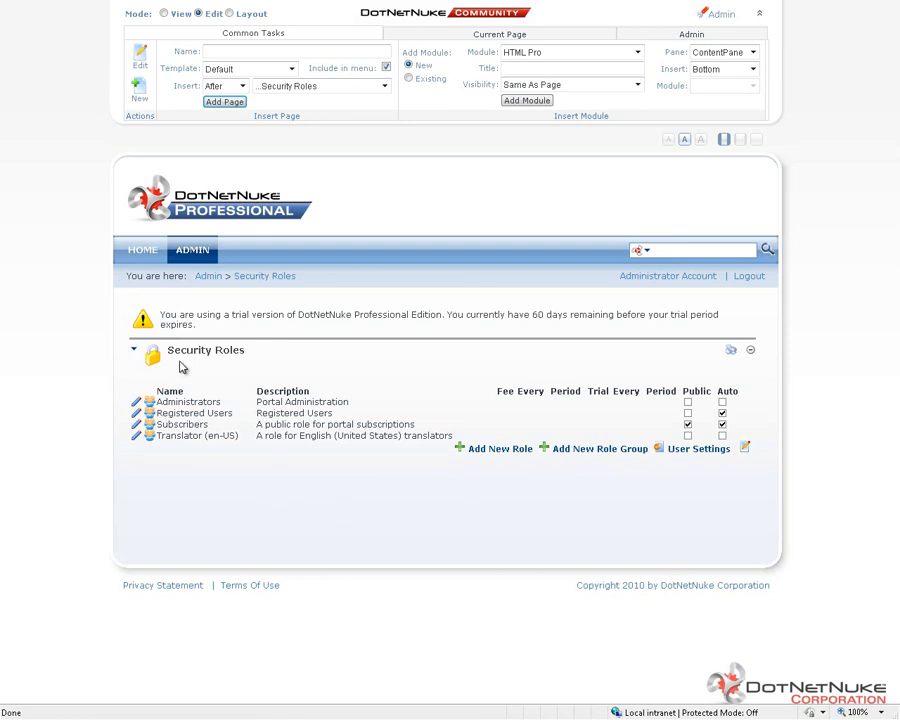
left_click(135, 352)
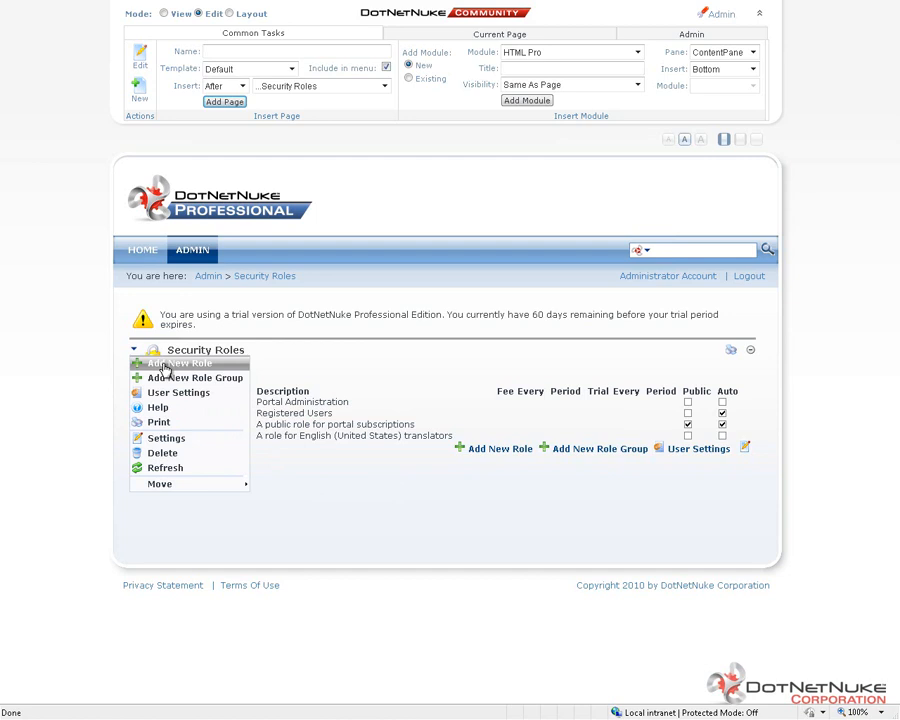
mouse_move(172, 370)
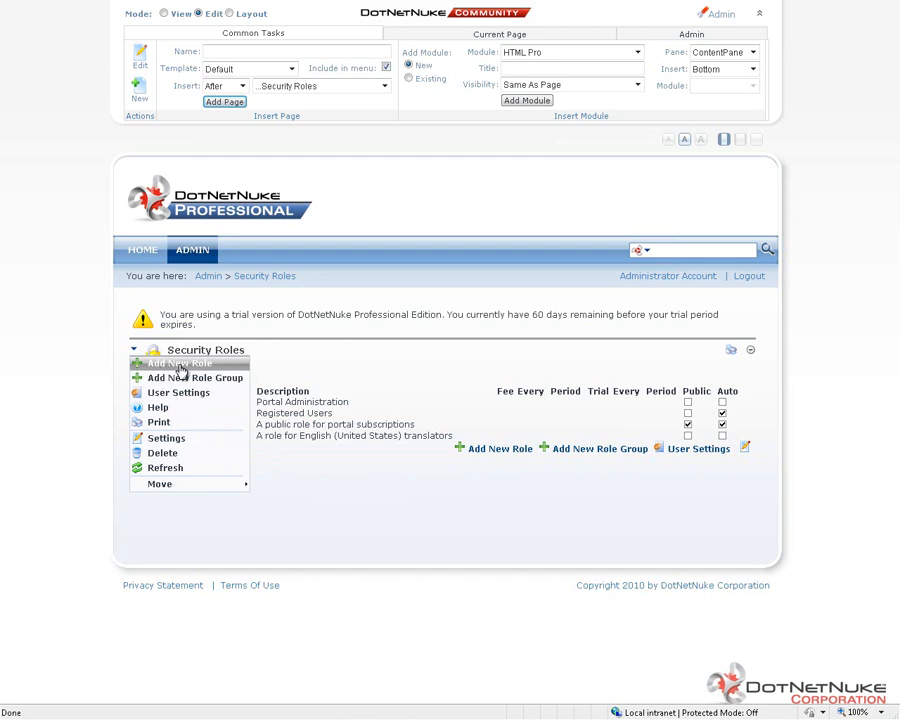
Choose Add New Role and place the cursor in the blank Role Name box.
left_click(178, 363)
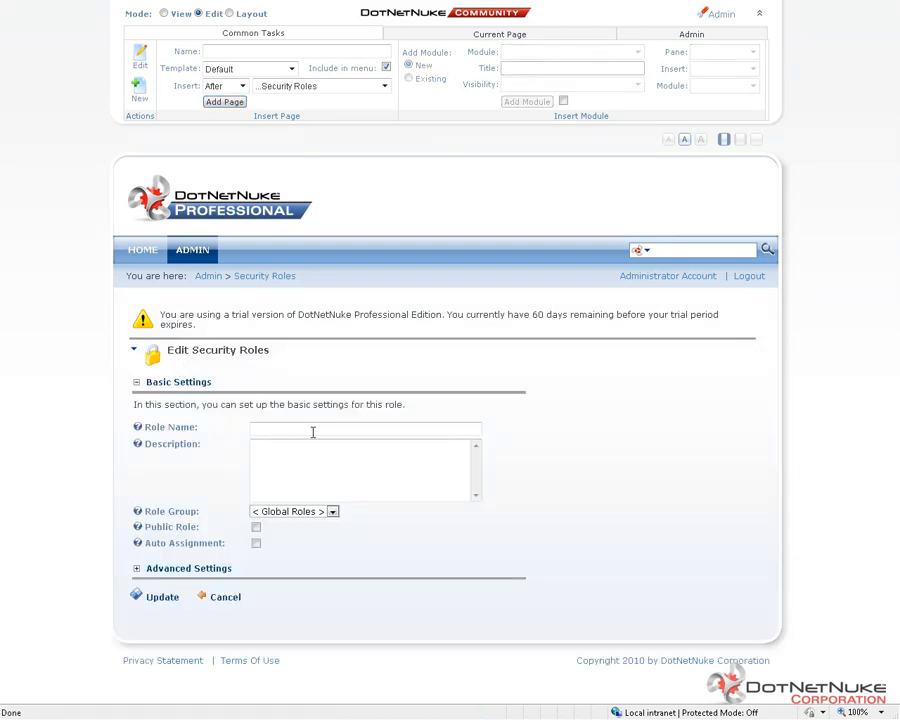
left_click(365, 429)
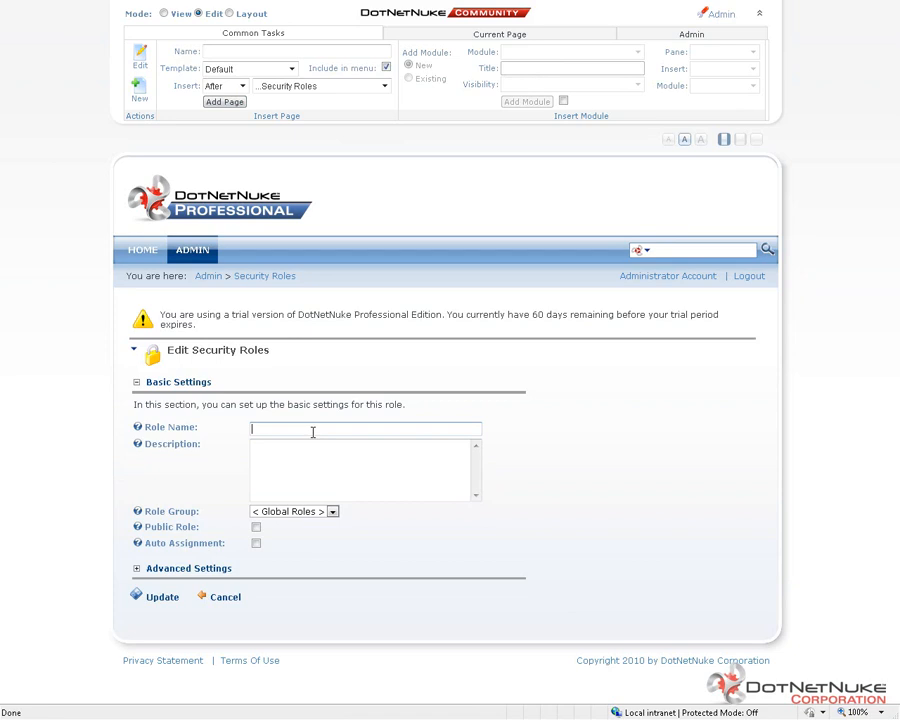
Enter role name TestRole with description 'This is a test role for the video'.
type("TestRole")
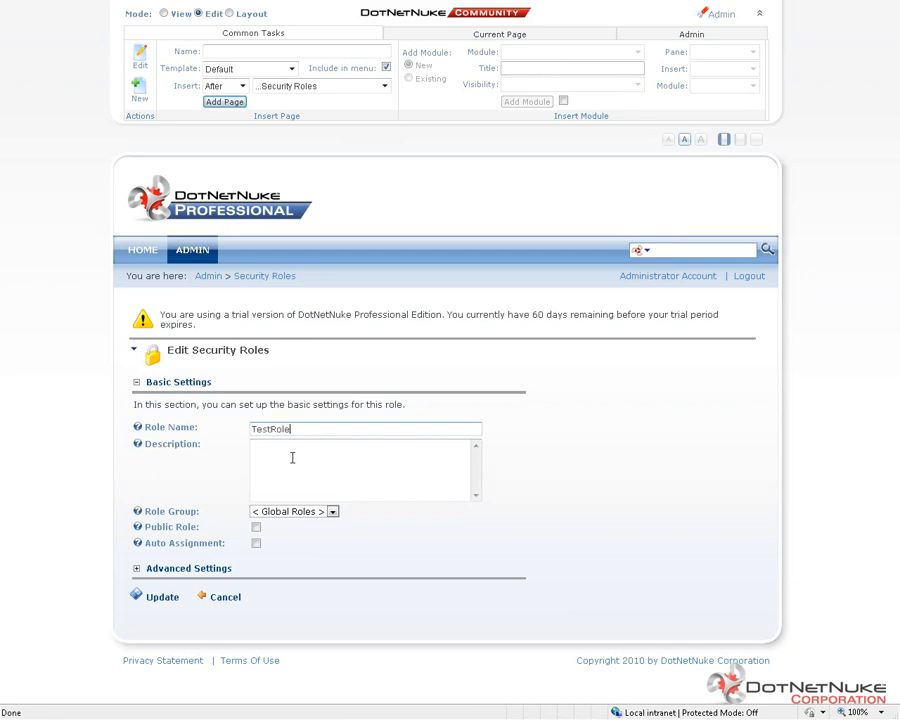
left_click(365, 470)
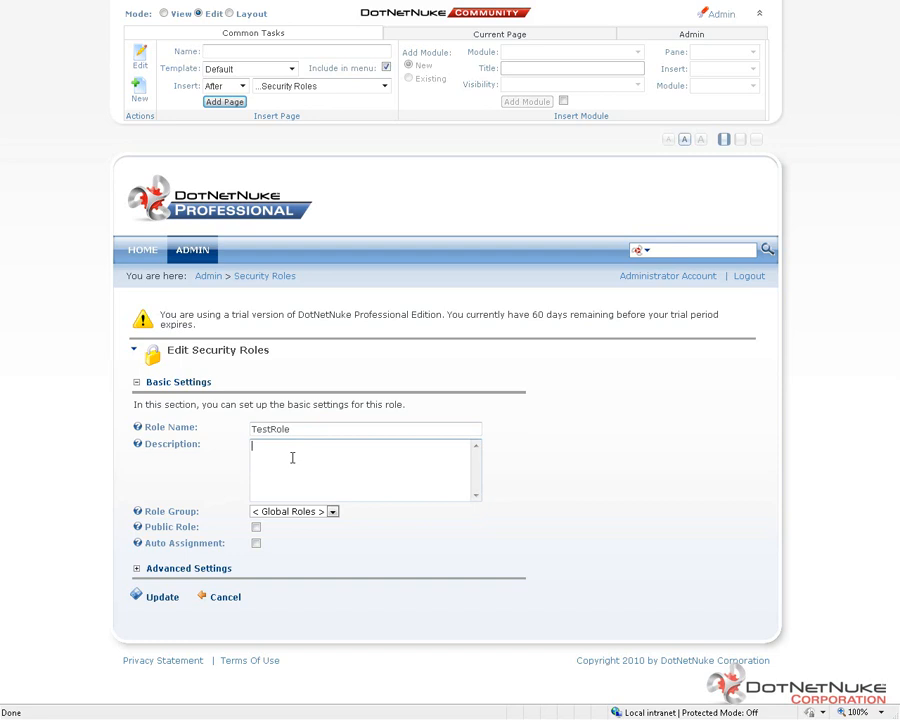
type("This is")
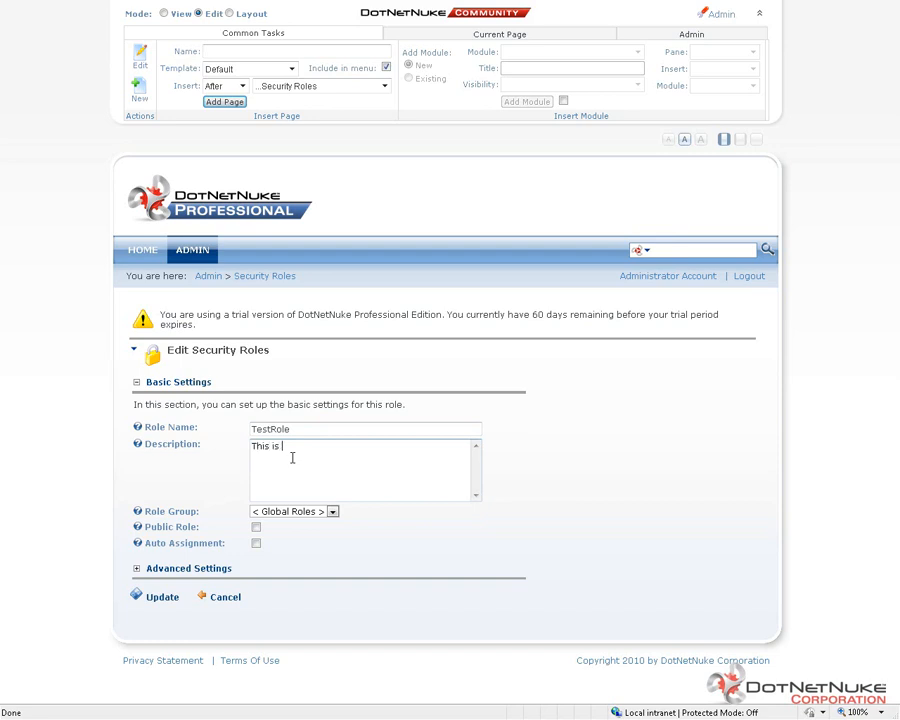
type("a test role for the video")
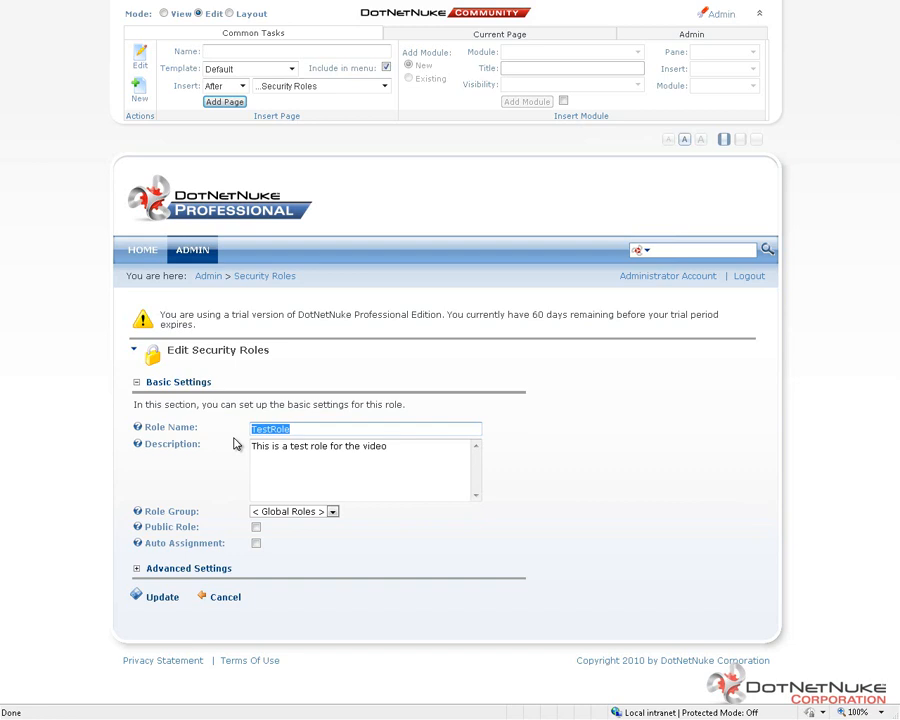
mouse_move(310, 500)
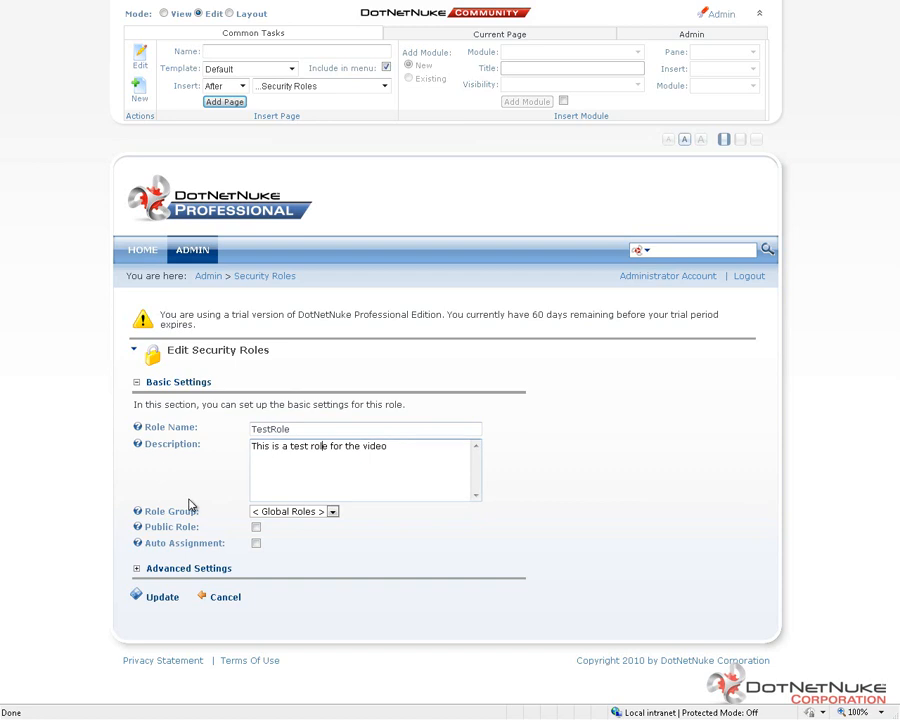
mouse_move(322, 512)
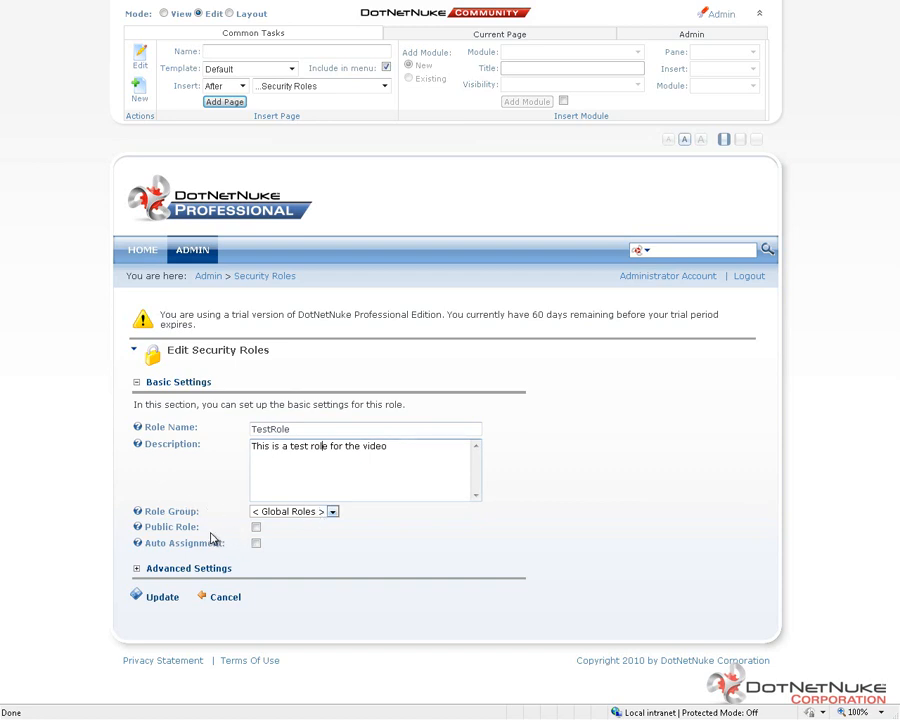
mouse_move(268, 544)
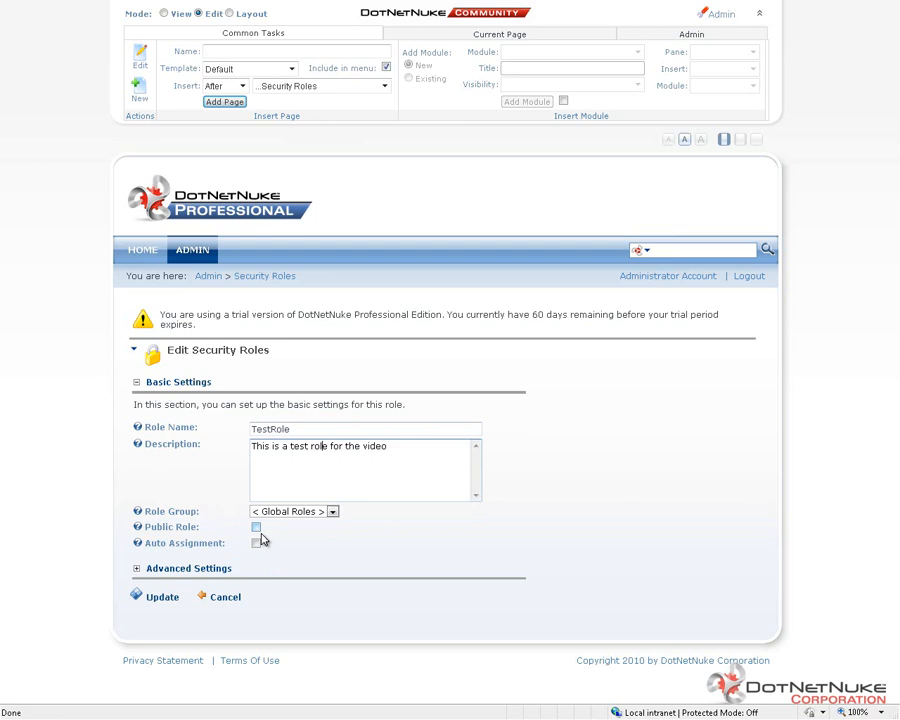
Leave Public Role and Auto Assignment unchecked for TestRole.
left_click(255, 527)
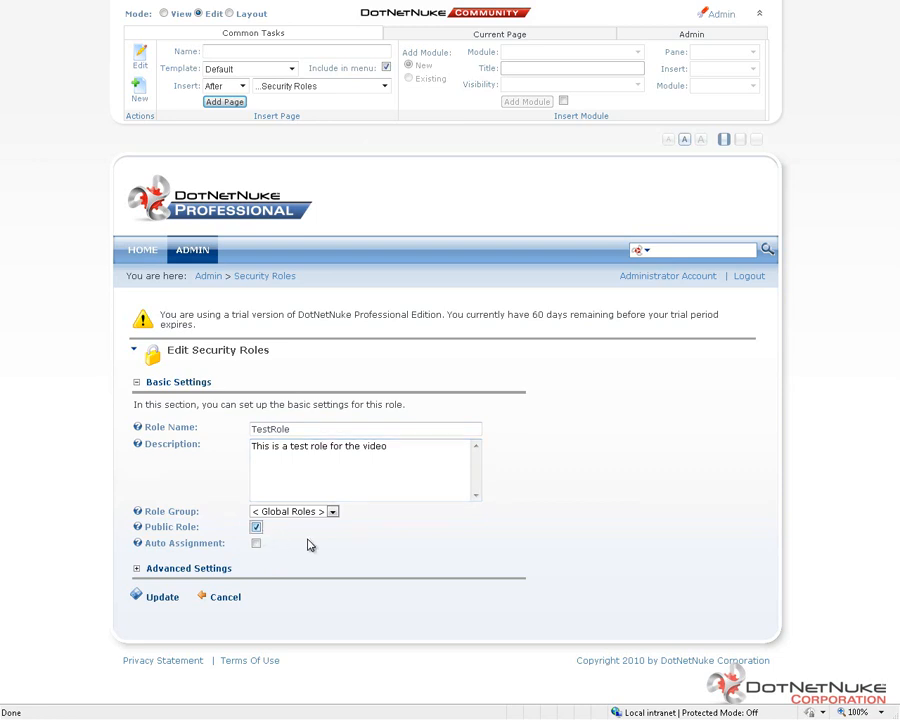
left_click(256, 527)
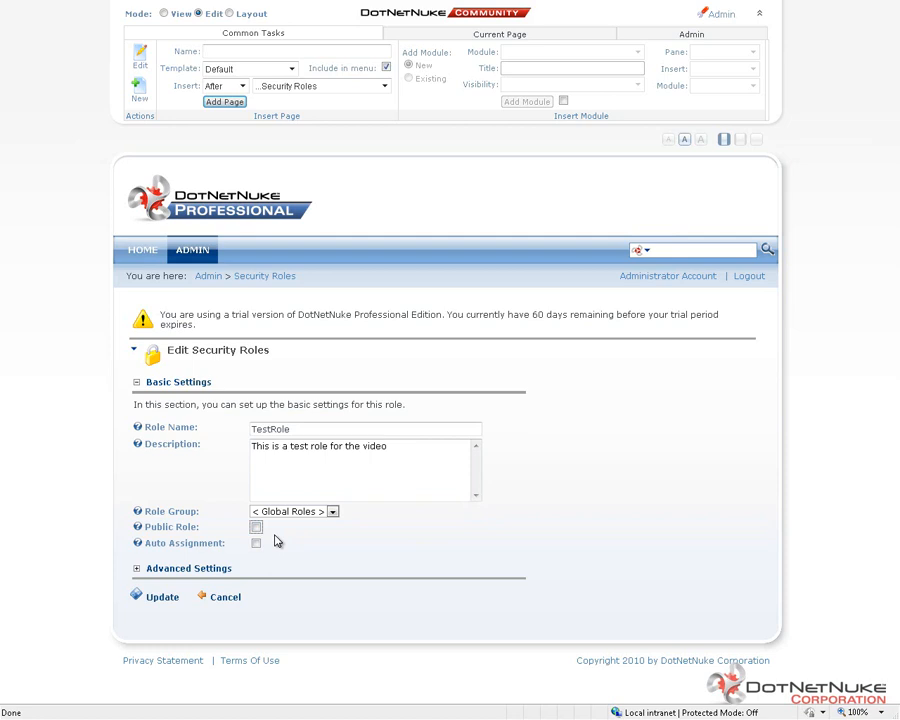
left_click(256, 543)
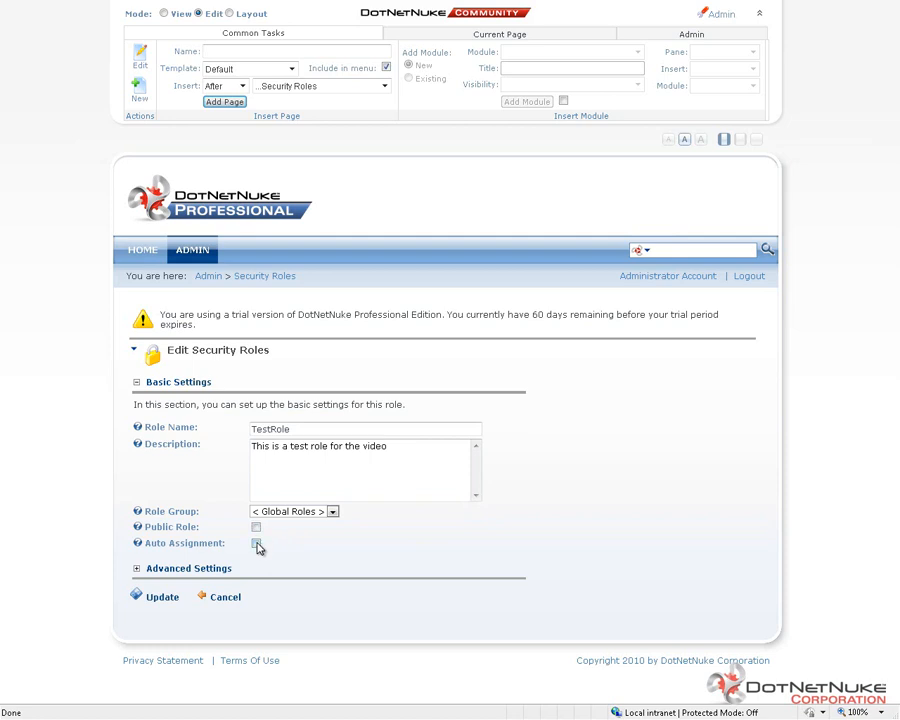
left_click(256, 543)
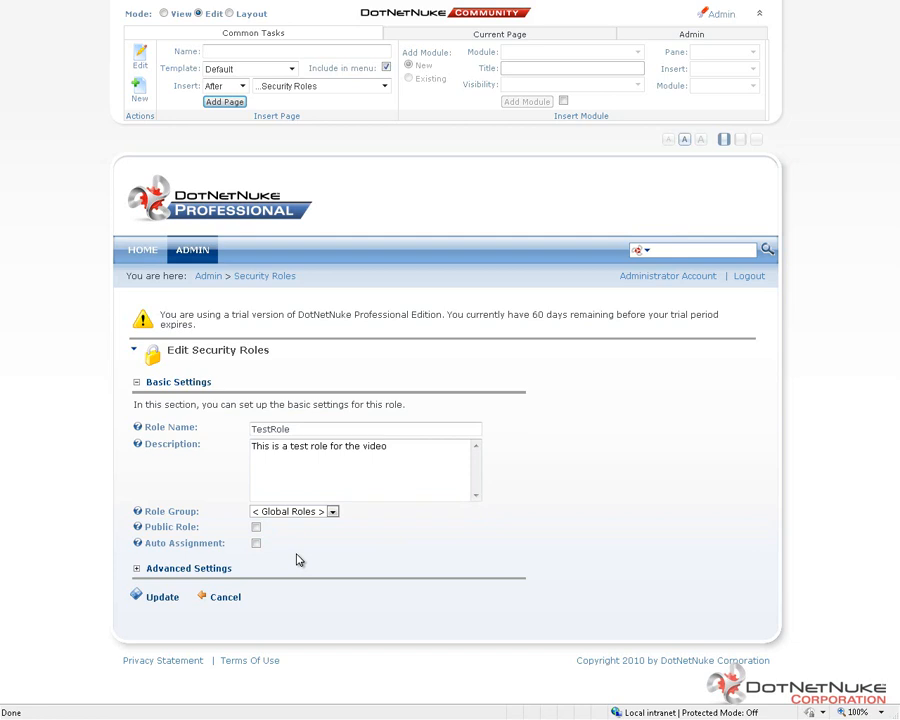
mouse_move(272, 550)
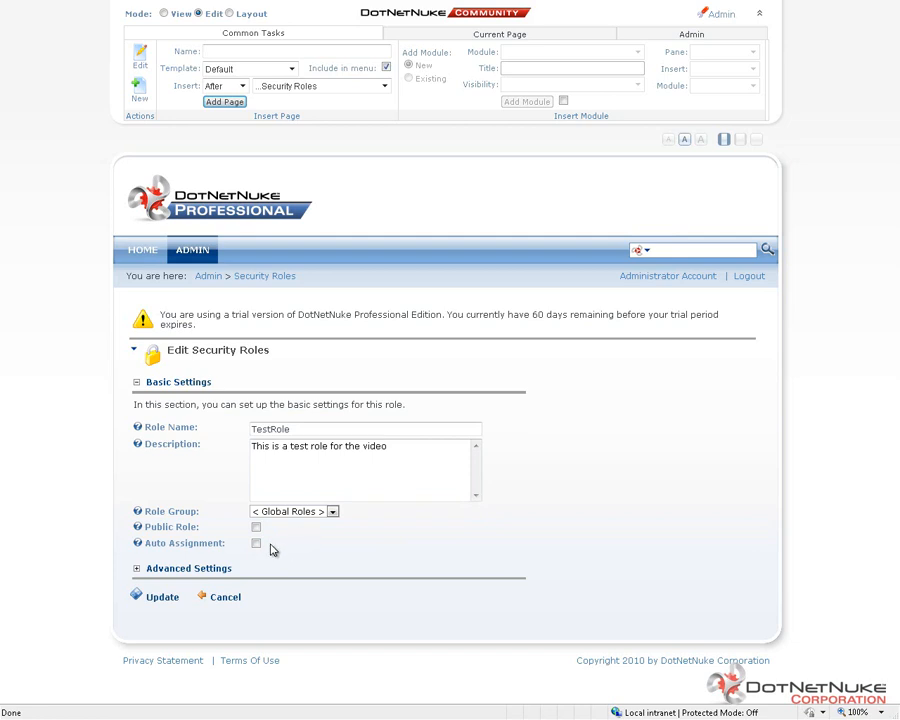
mouse_move(162, 597)
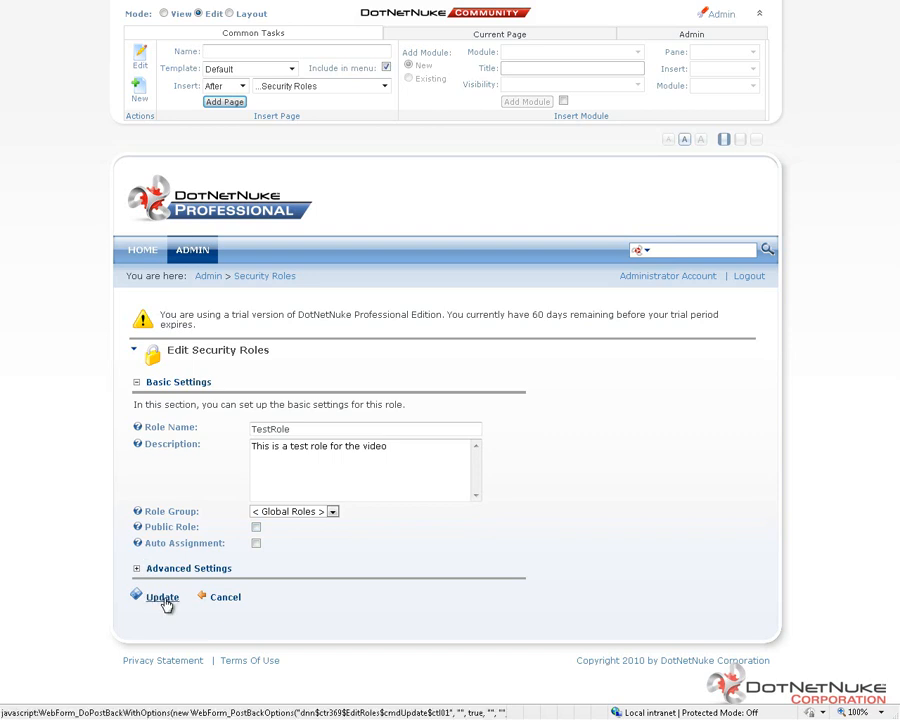
Save TestRole with Update so it joins the Security Roles list.
left_click(162, 597)
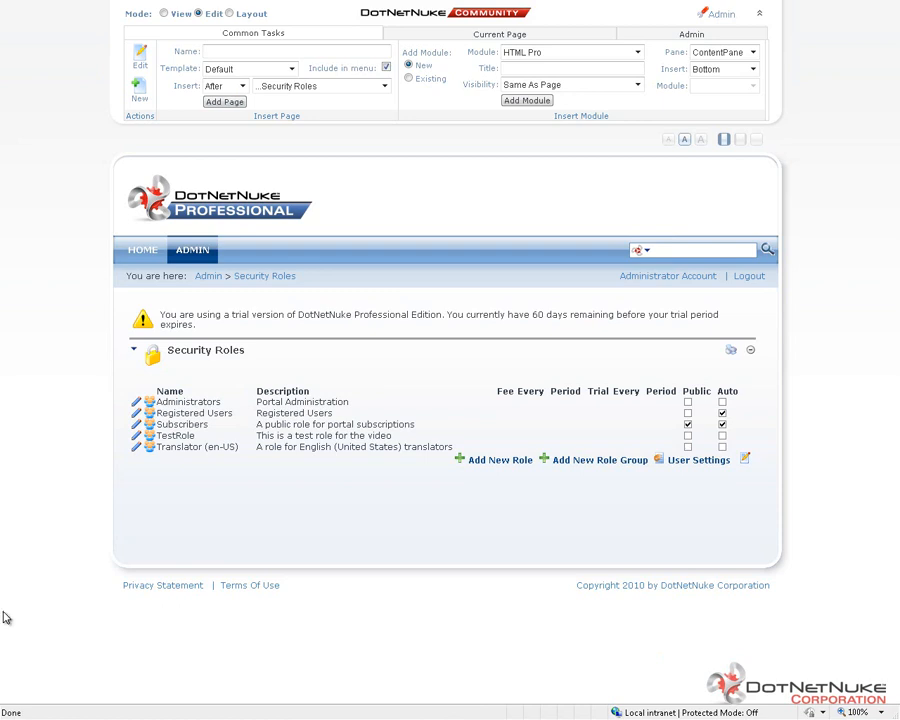
mouse_move(137, 442)
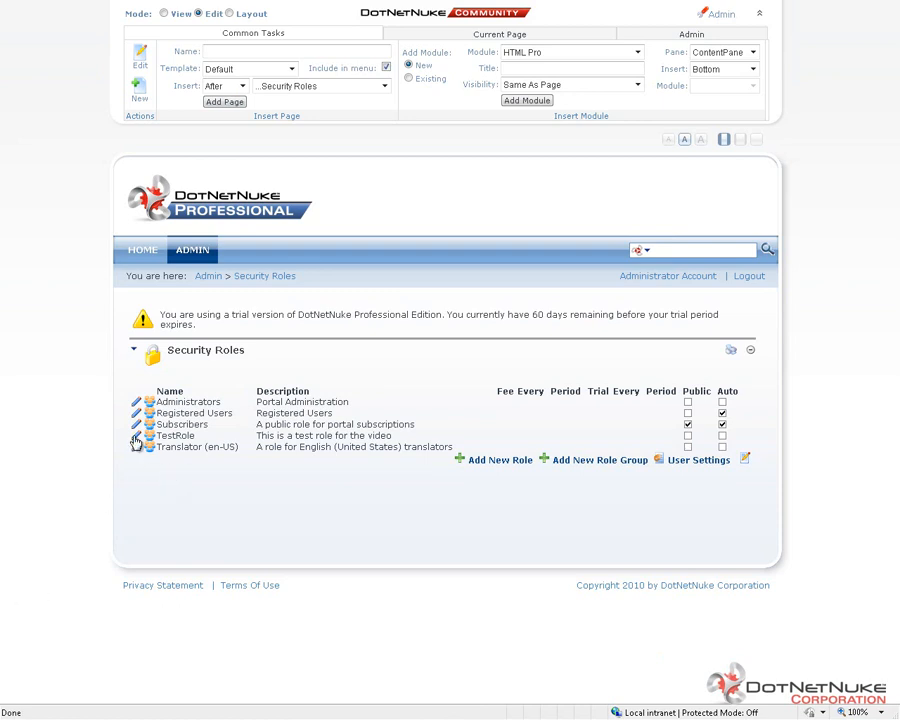
mouse_move(137, 441)
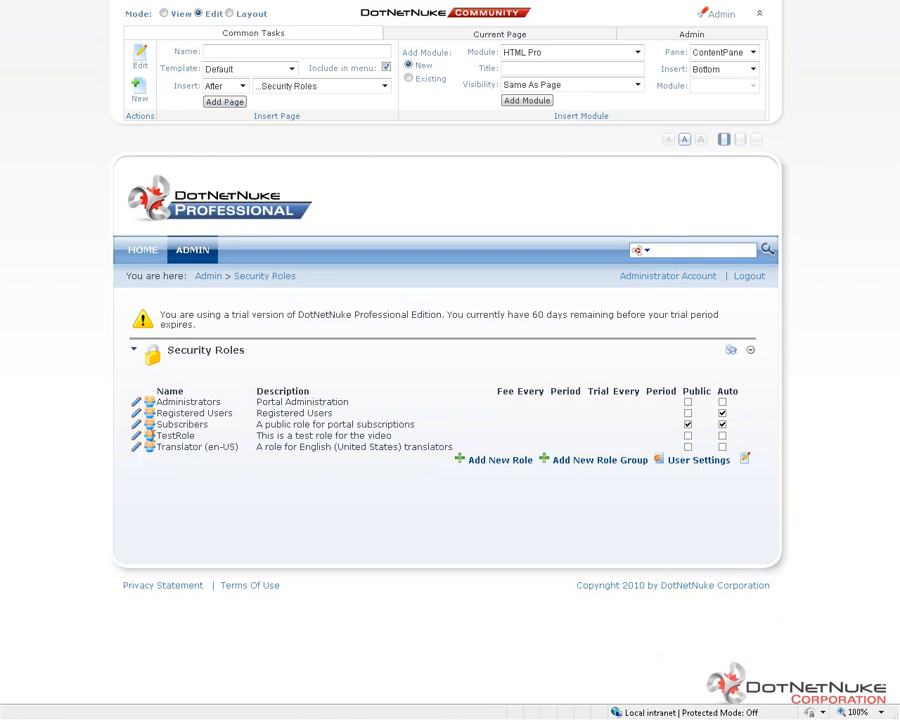
mouse_move(137, 446)
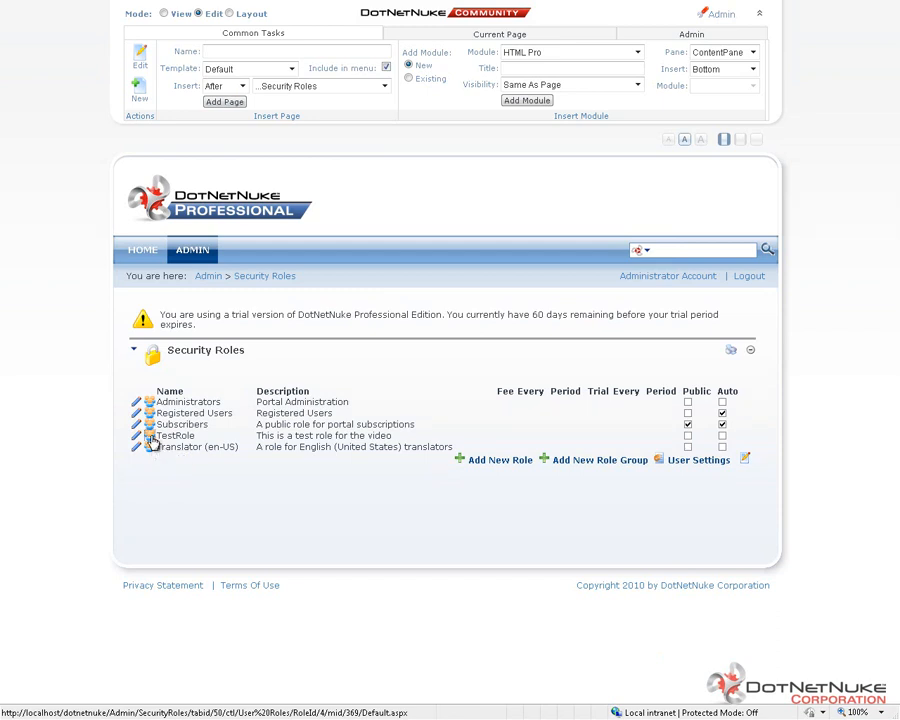
Open Manage Users for TestRole and select Test User (TestUser) as the member.
left_click(137, 435)
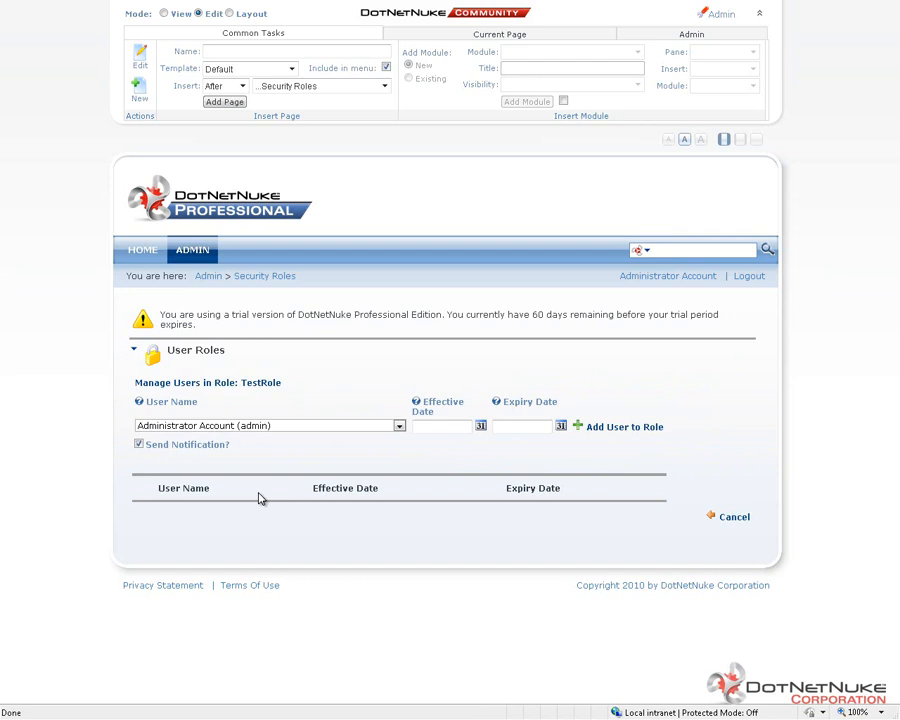
mouse_move(323, 550)
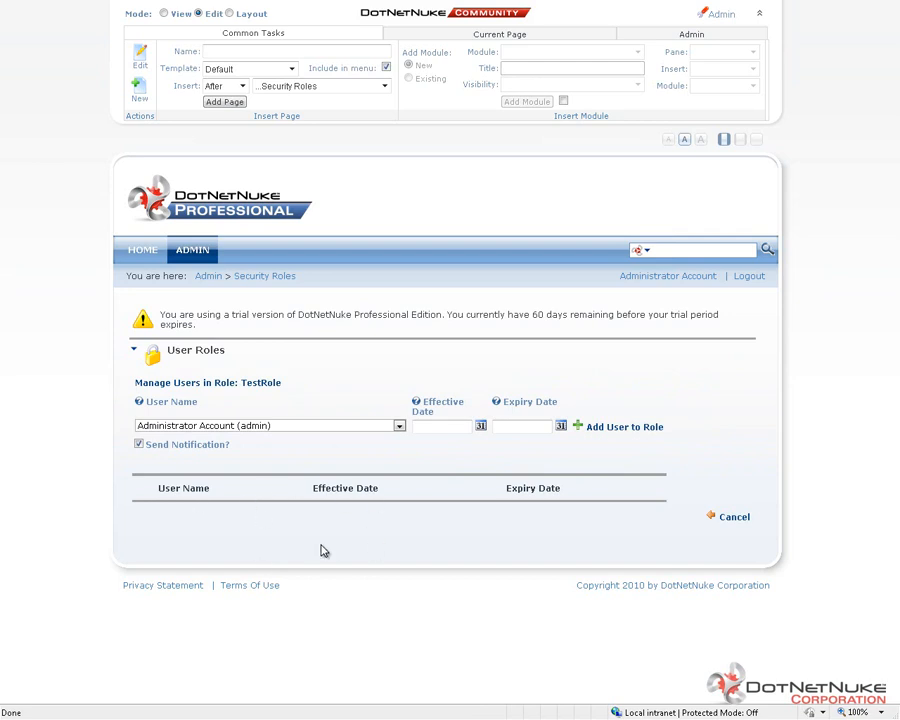
mouse_move(302, 434)
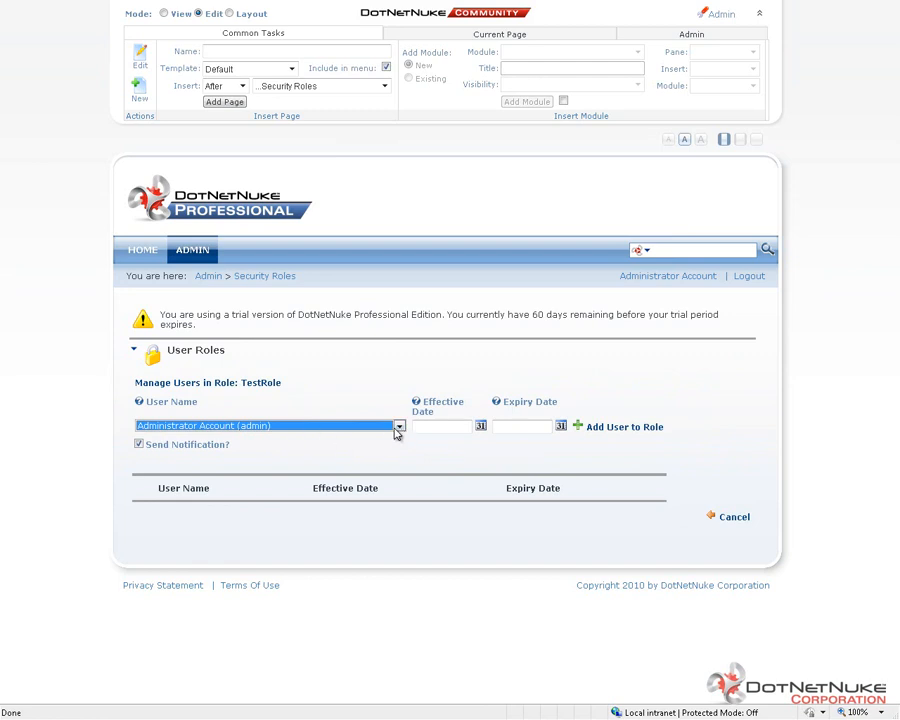
left_click(399, 425)
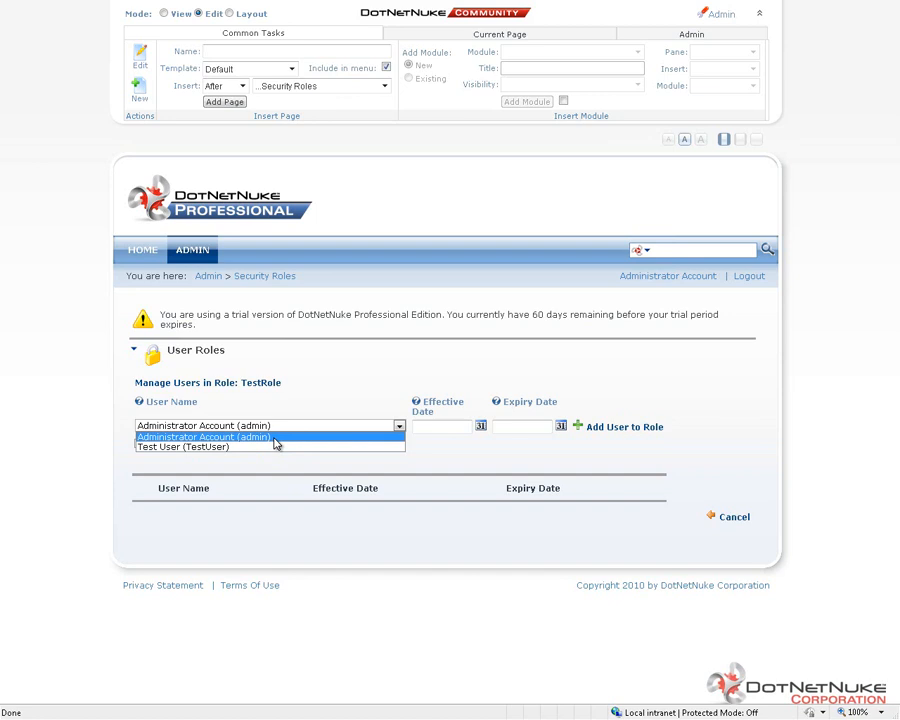
left_click(182, 447)
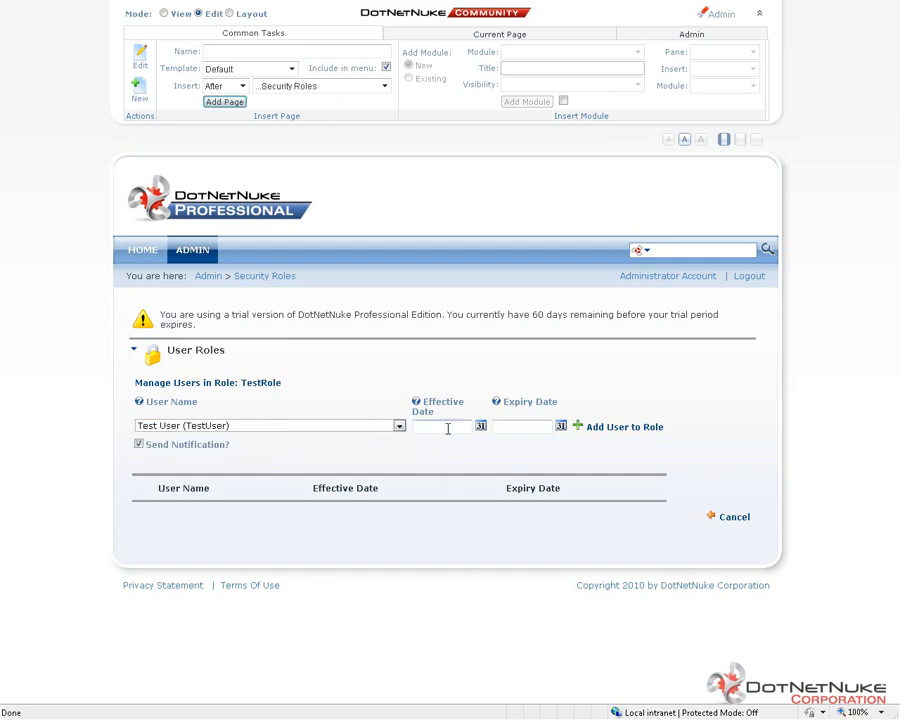
mouse_move(547, 445)
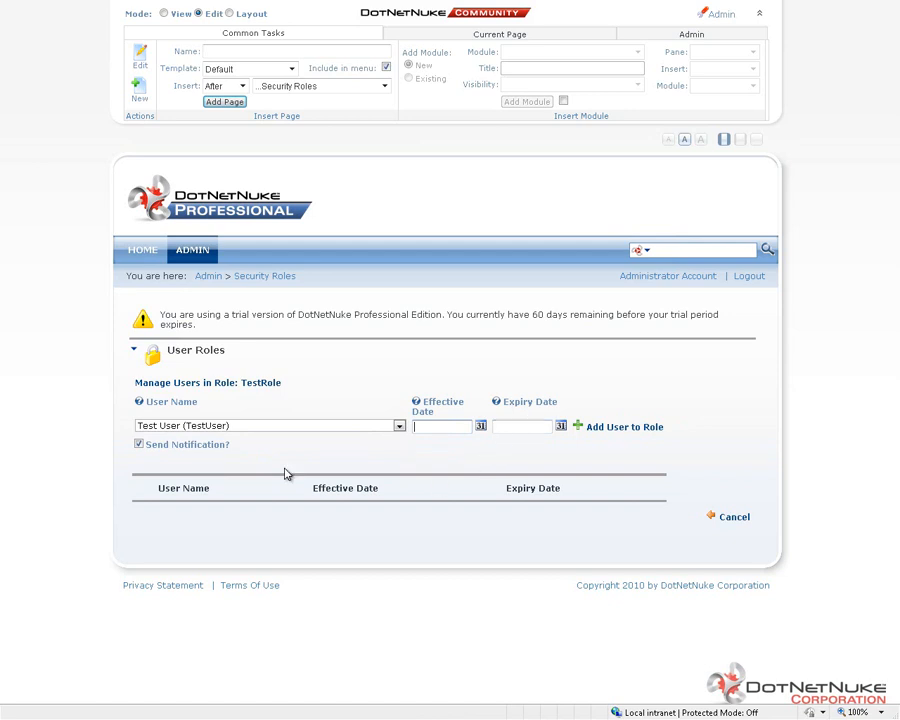
Untick Send Notification? for adding Test User to TestRole.
left_click(139, 444)
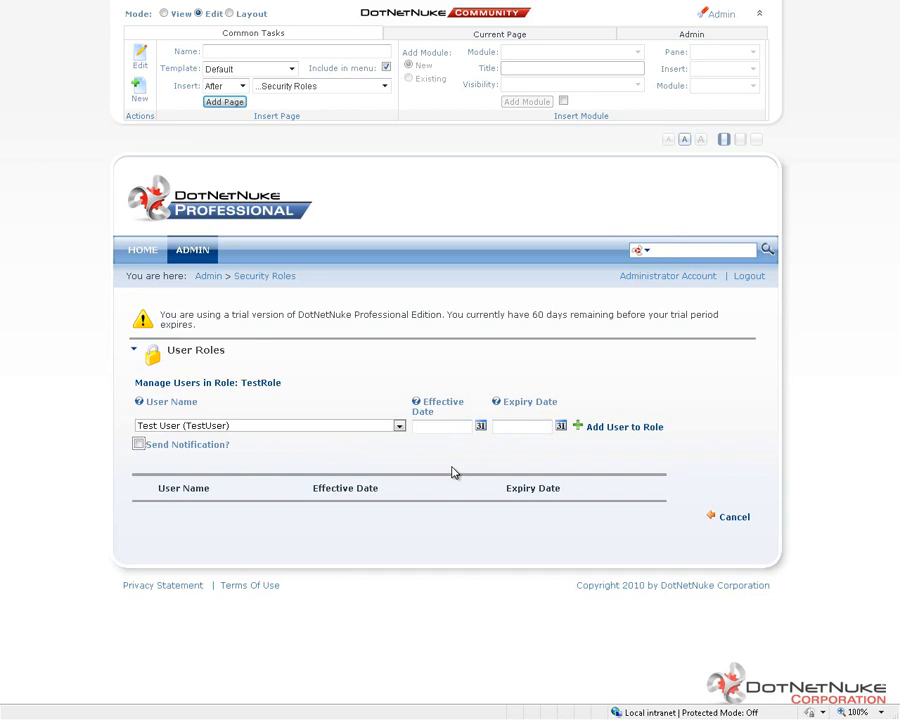
mouse_move(264, 450)
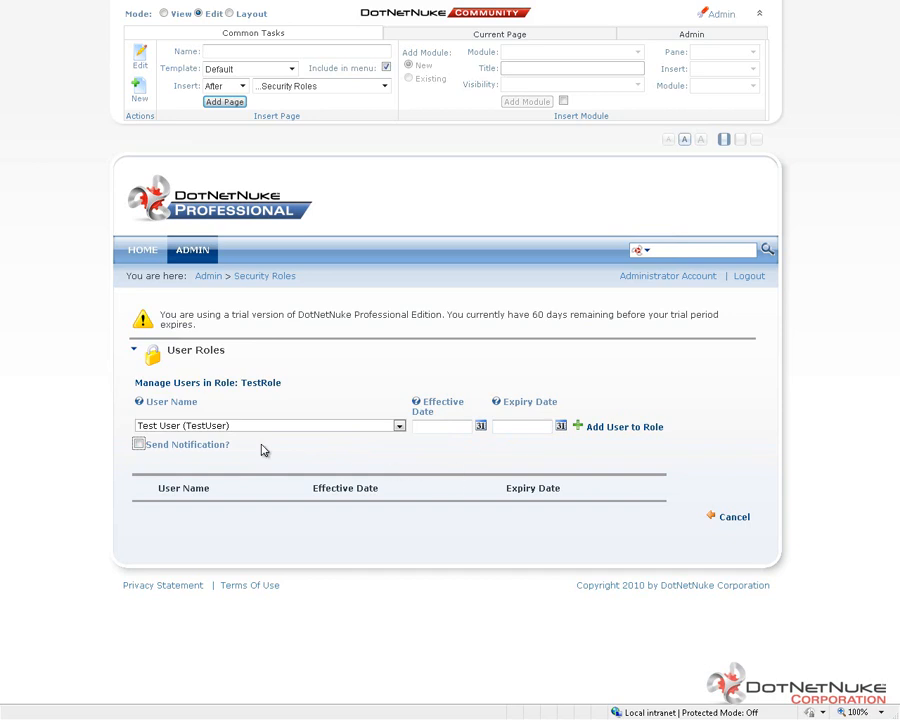
mouse_move(625, 427)
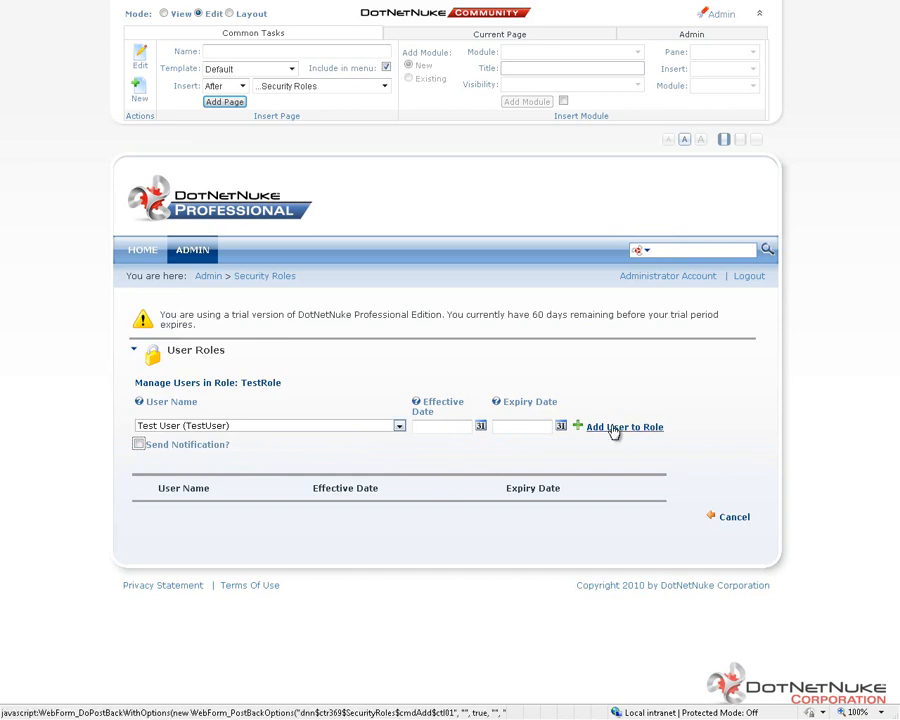
mouse_move(623, 427)
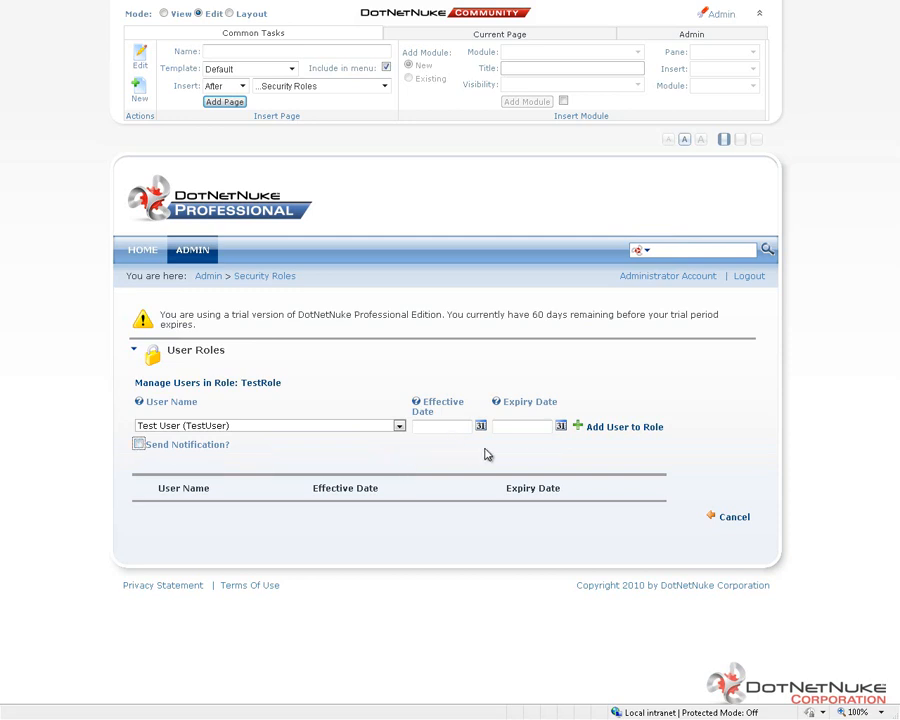
mouse_move(623, 427)
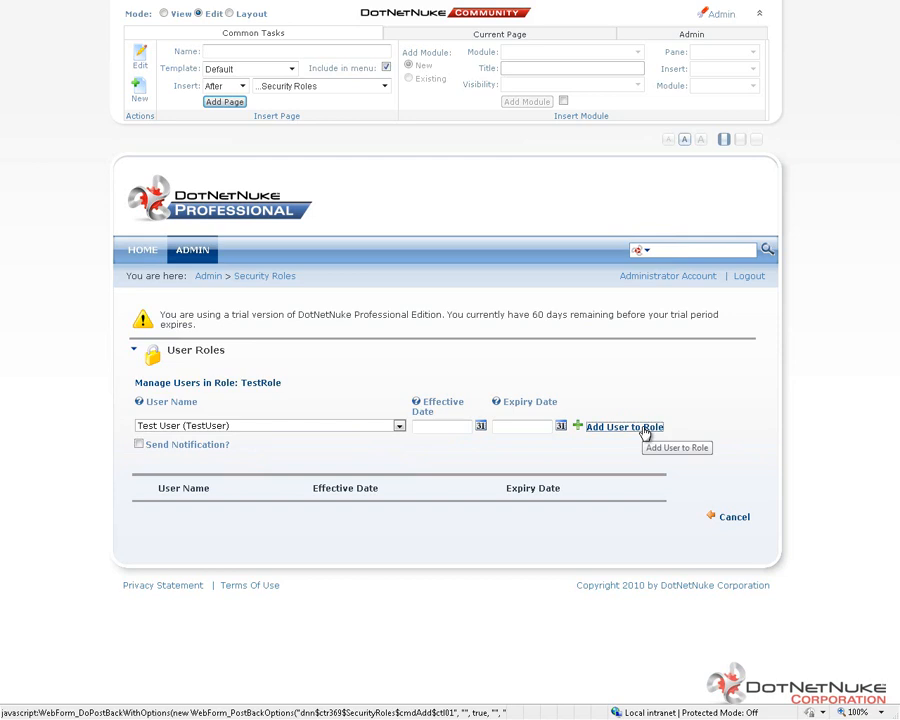
Add Test User to TestRole, leaving effective and expiry dates empty.
left_click(623, 427)
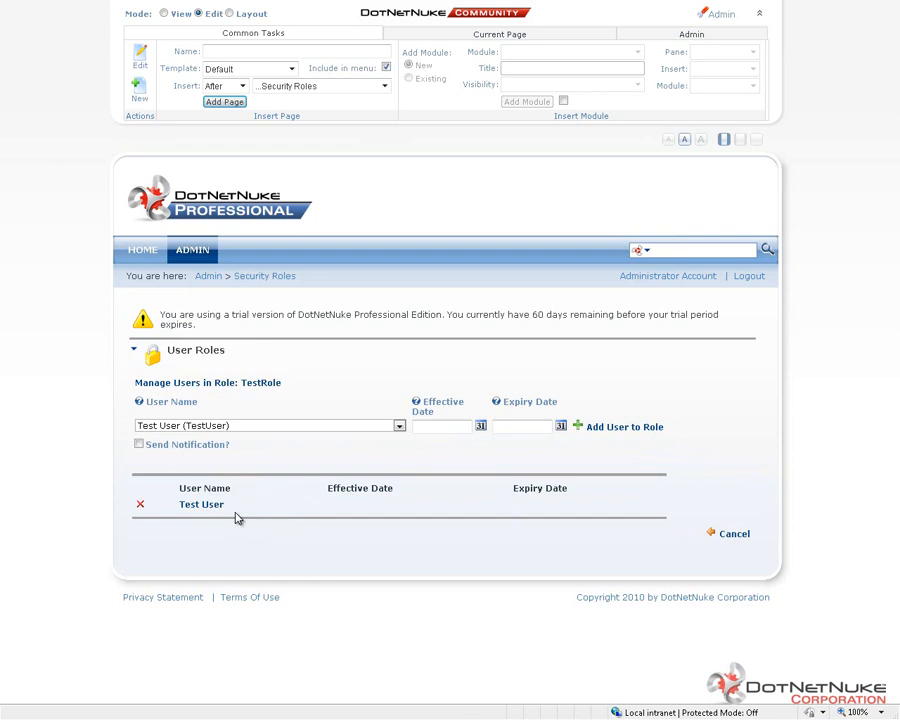
mouse_move(352, 475)
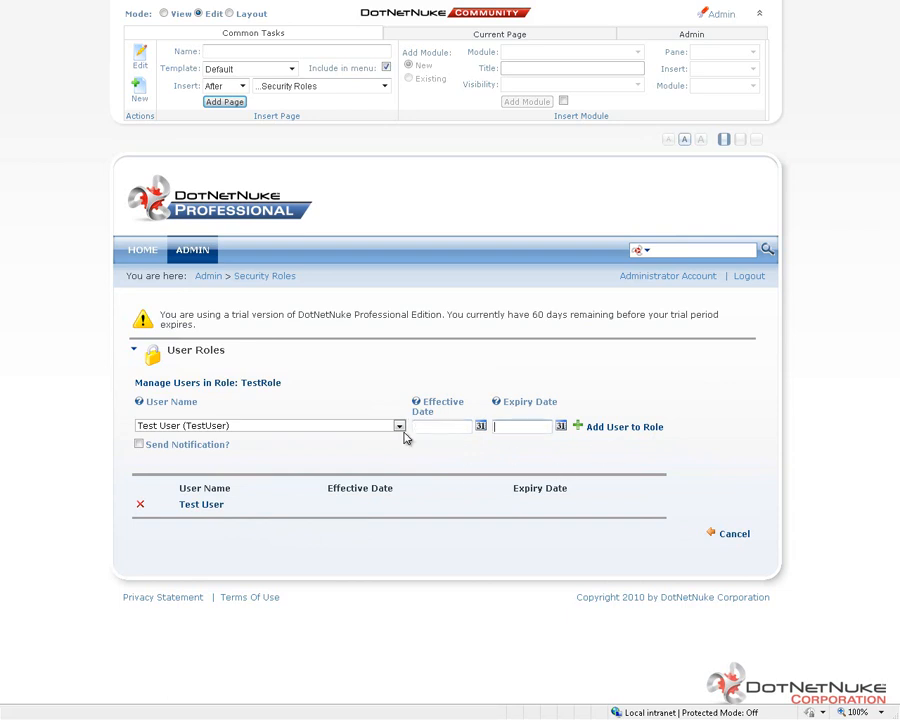
mouse_move(603, 433)
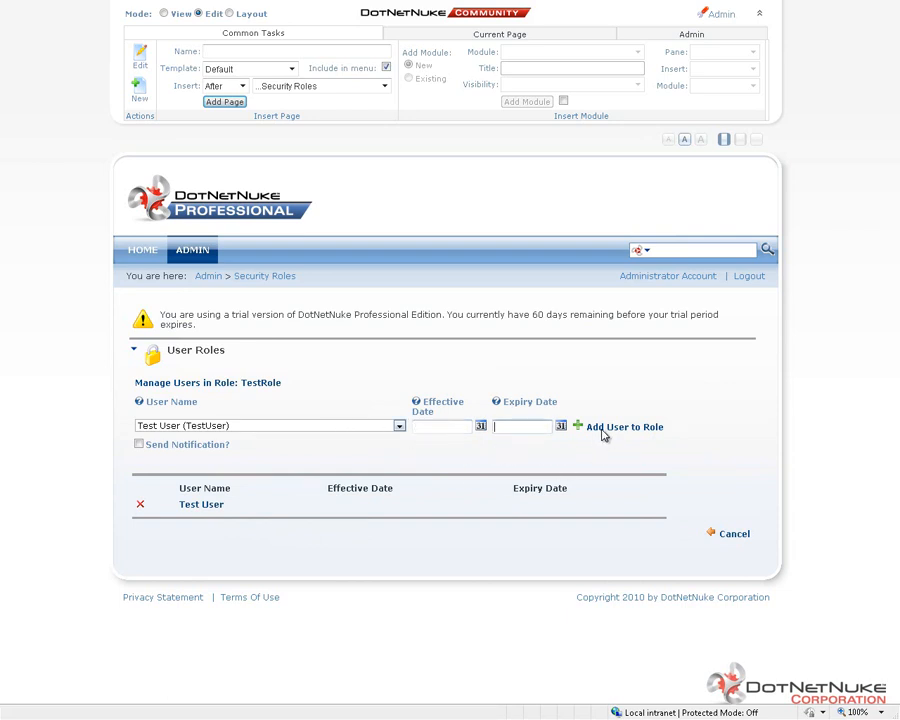
mouse_move(415, 515)
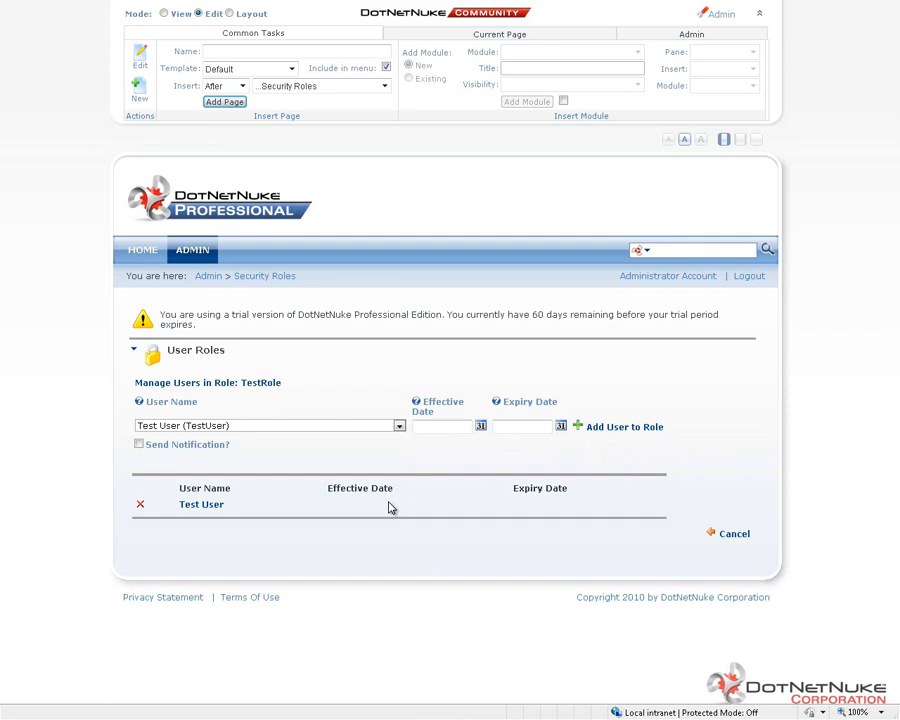
mouse_move(362, 384)
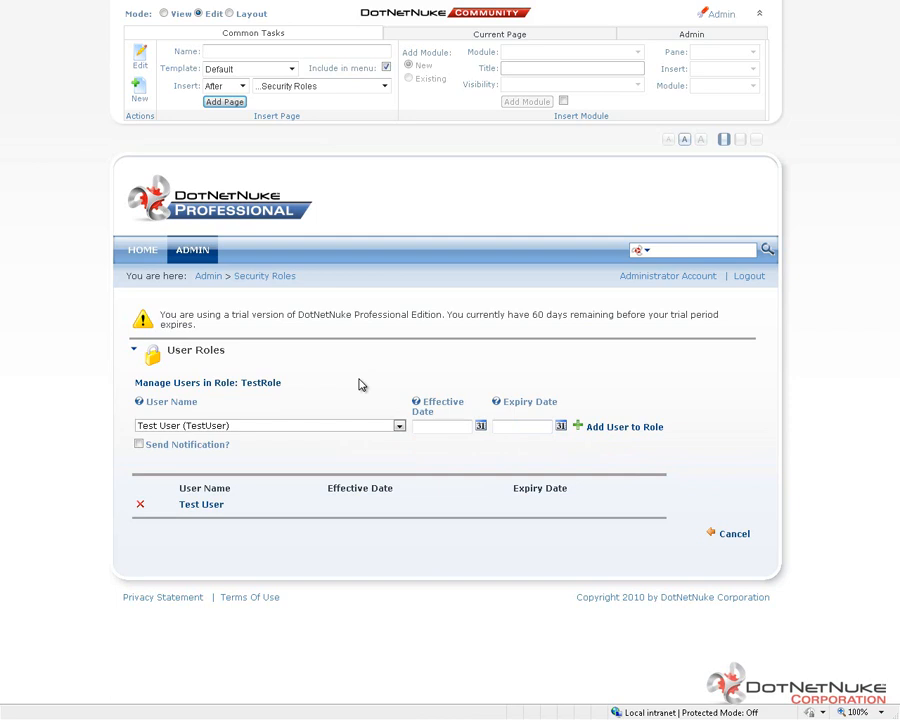
mouse_move(323, 400)
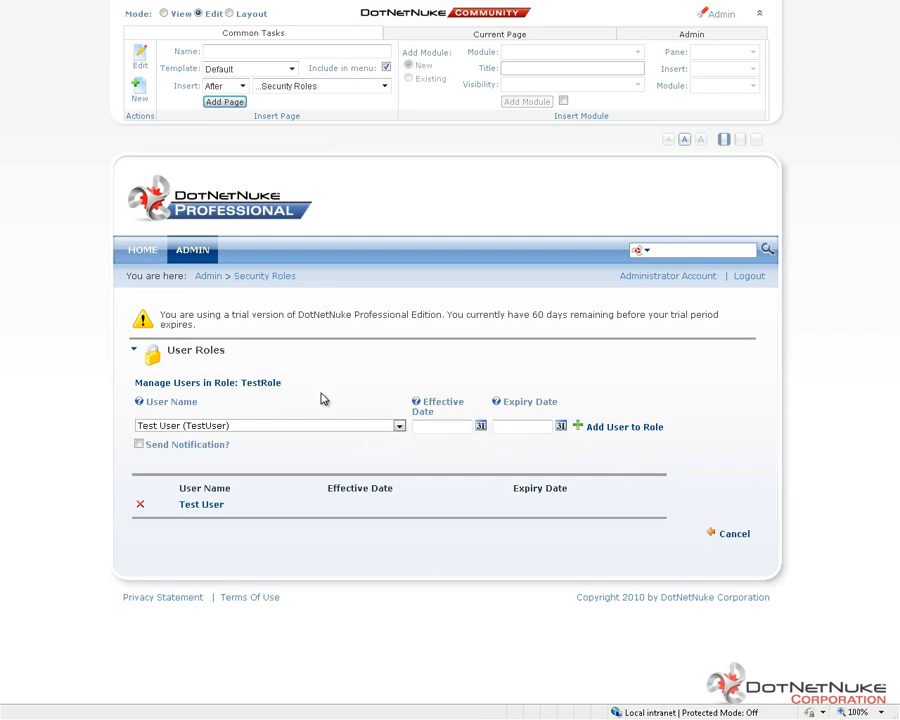